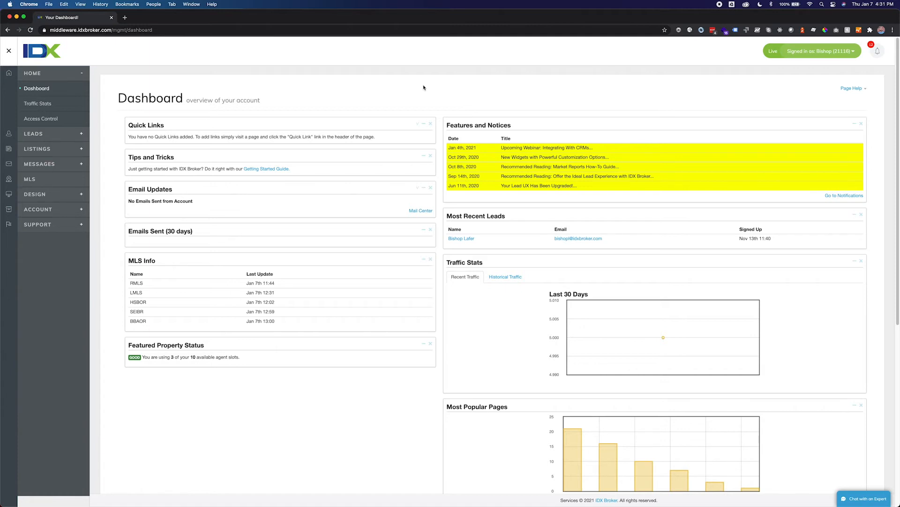
mouse_move(162, 166)
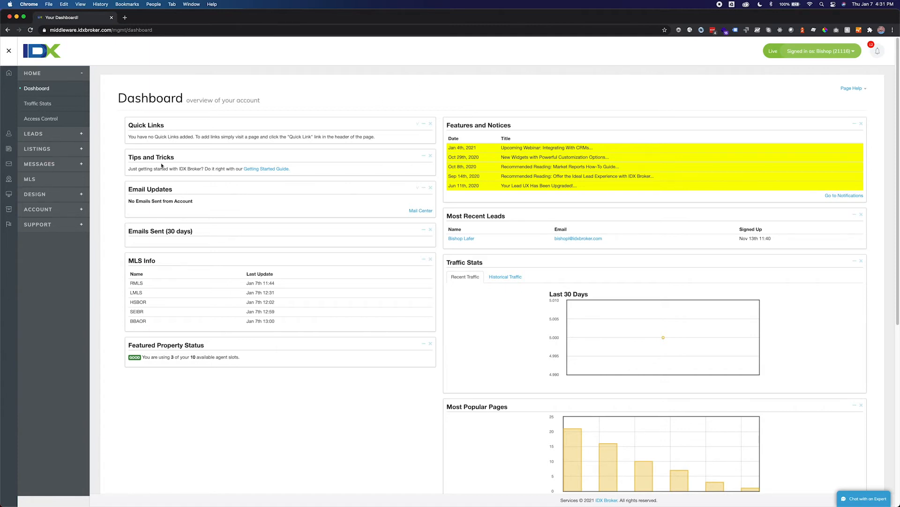
- Create a new legacy widget under Design > Widgets and choose Carousel as its type
left_click(35, 148)
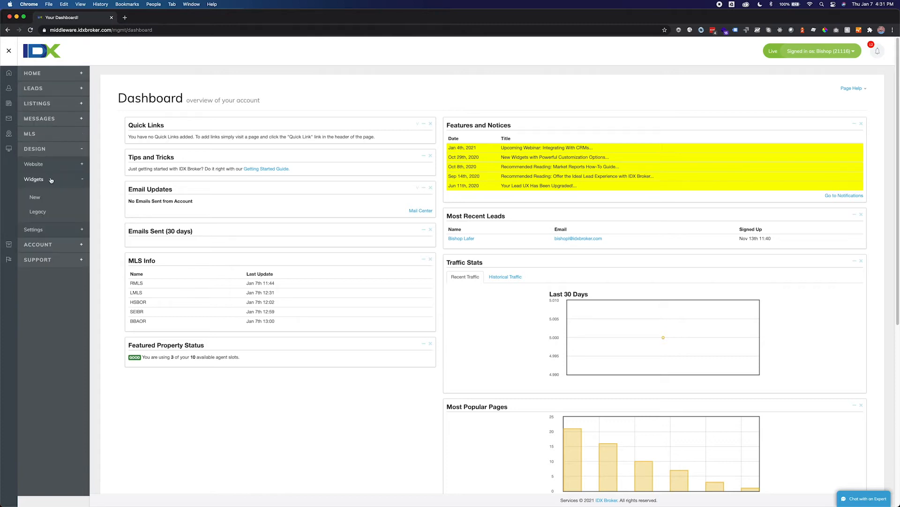
left_click(37, 211)
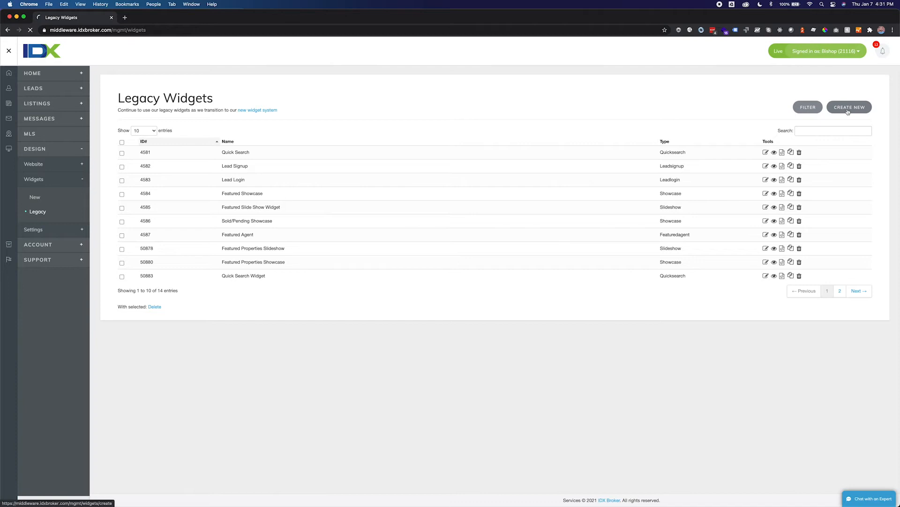
left_click(850, 107)
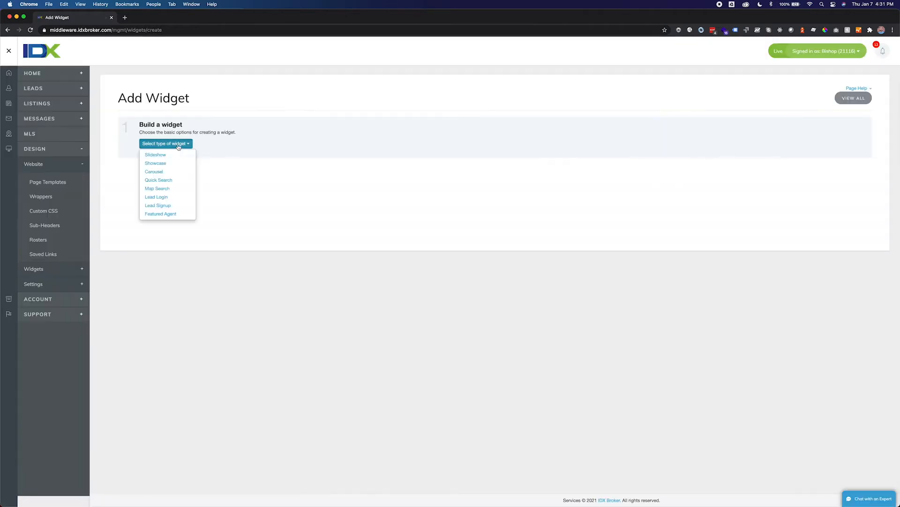
left_click(153, 170)
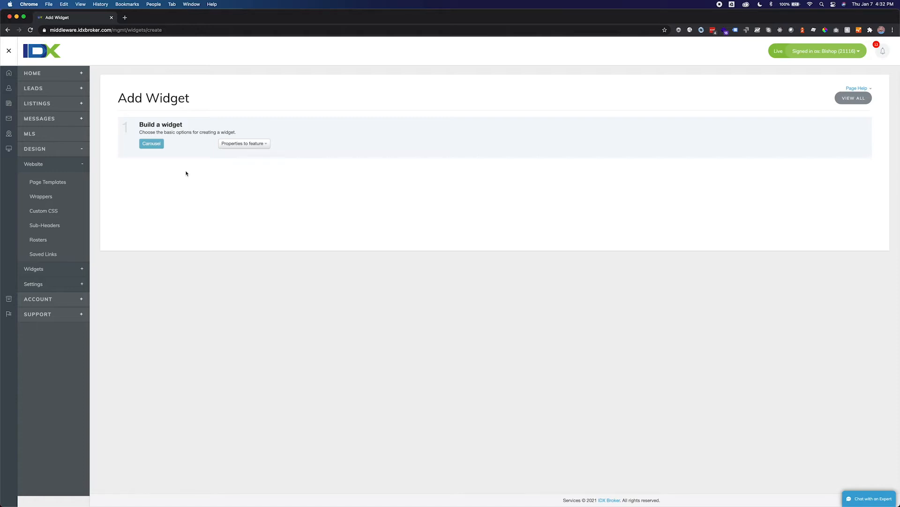
- Show the Properties to feature choices, from Featured Properties to Build (Copy & Paste) Link
left_click(244, 143)
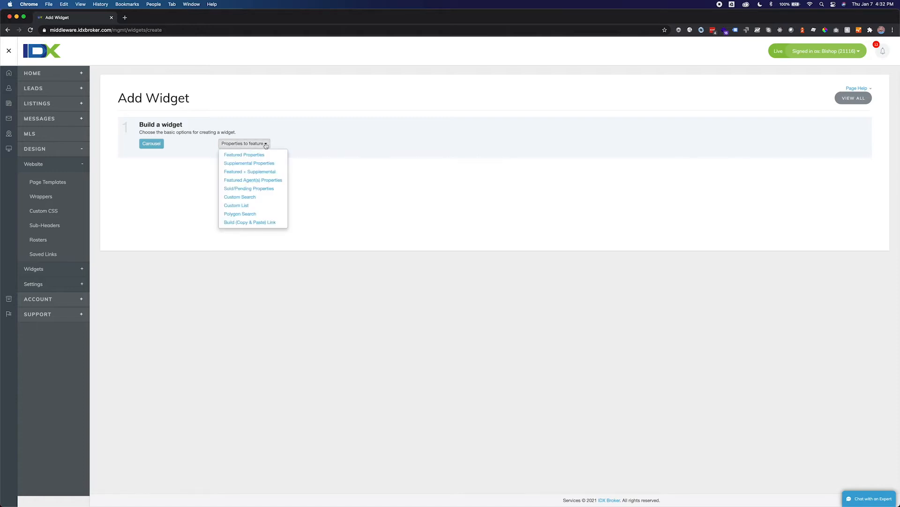
mouse_move(244, 155)
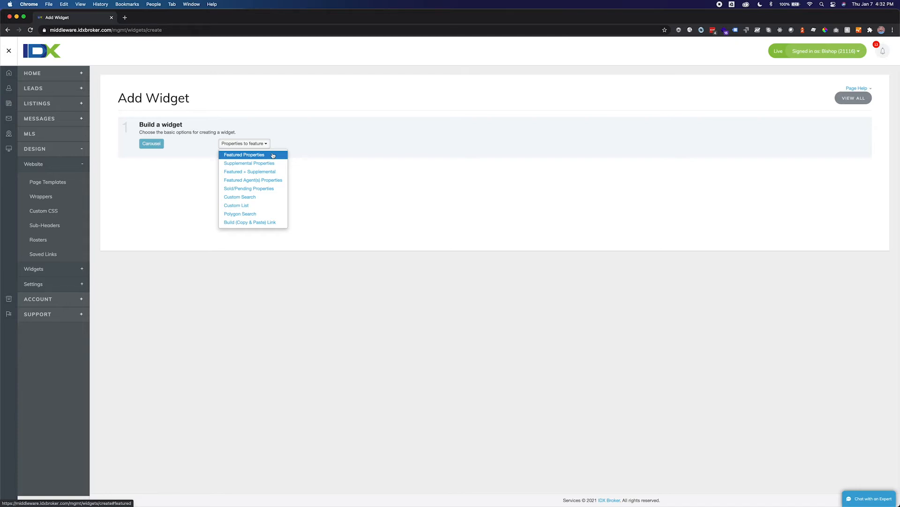
mouse_move(252, 164)
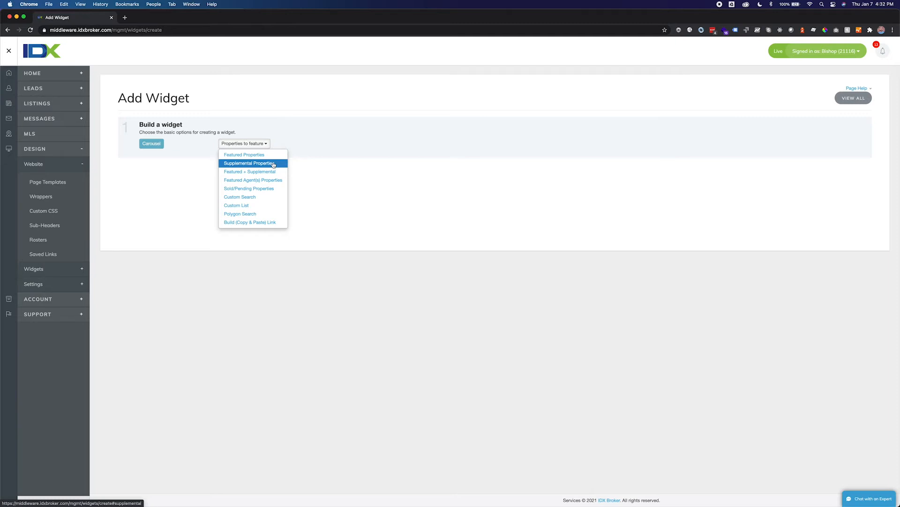
mouse_move(249, 171)
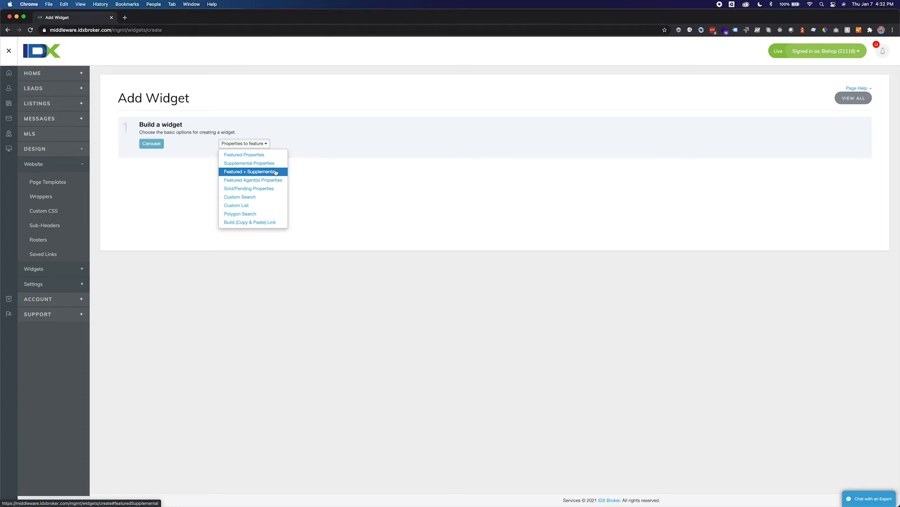
mouse_move(252, 180)
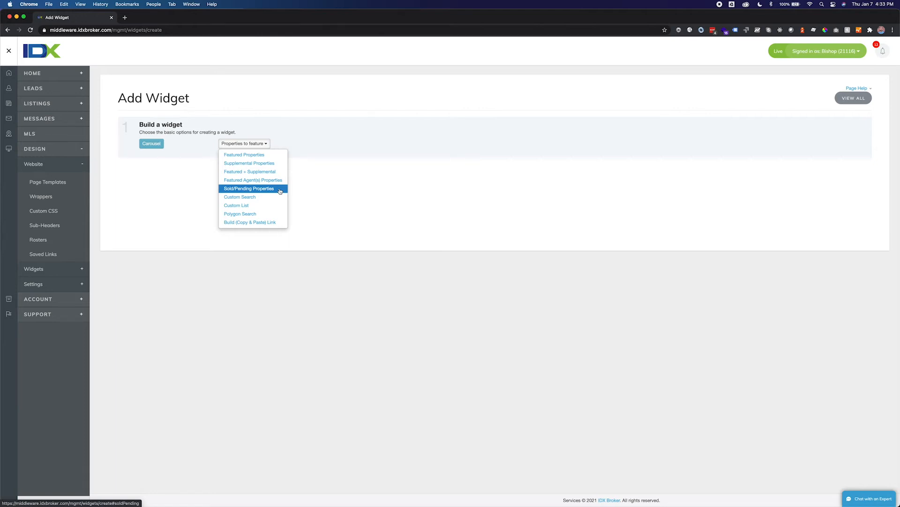
mouse_move(252, 196)
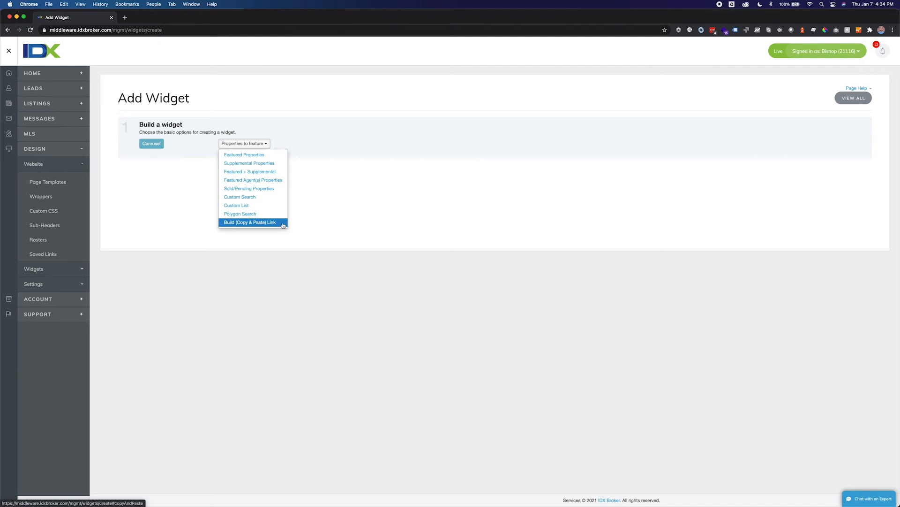
mouse_move(244, 155)
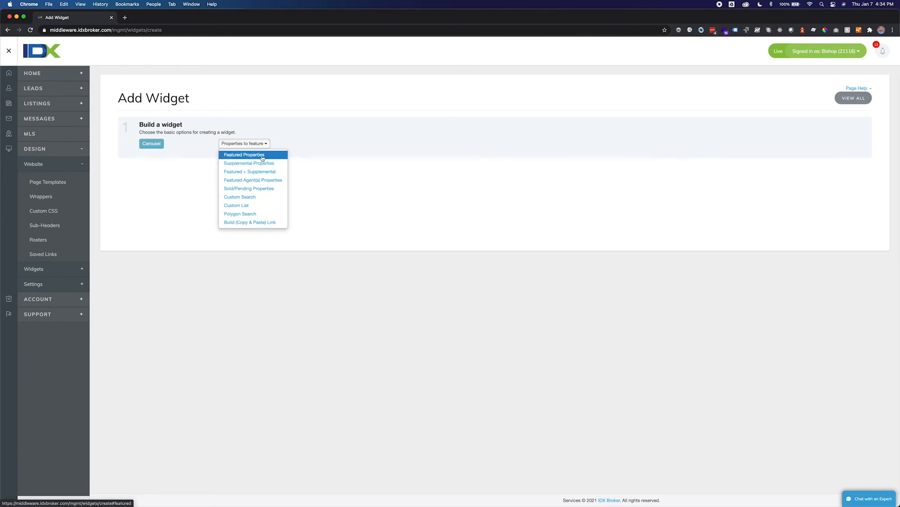
- Feature Featured Properties, name it 'Property Carousel Widget', sort Least Expensive to Most
left_click(244, 155)
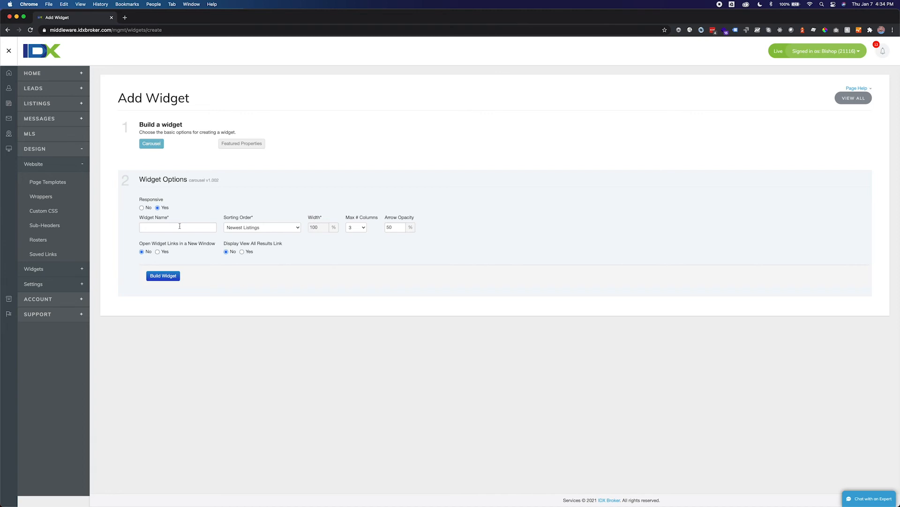
type("Proj")
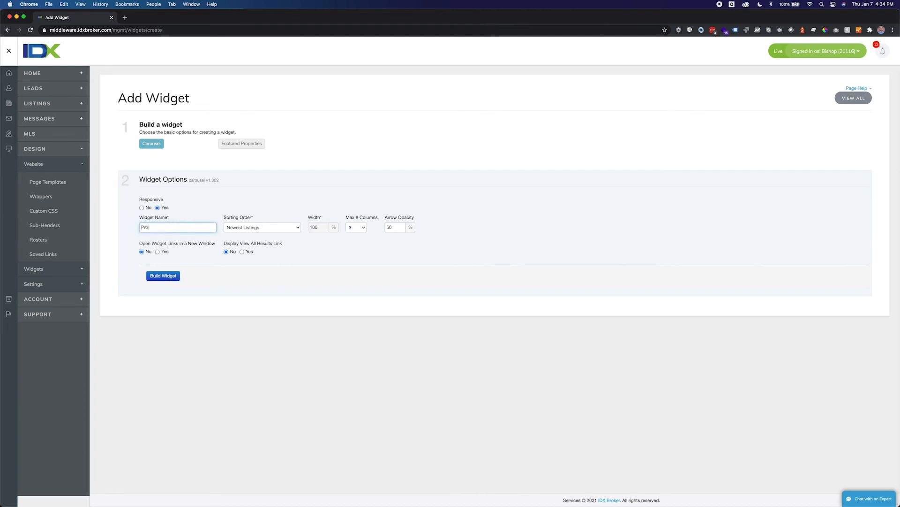
type("Property Carousel Widget")
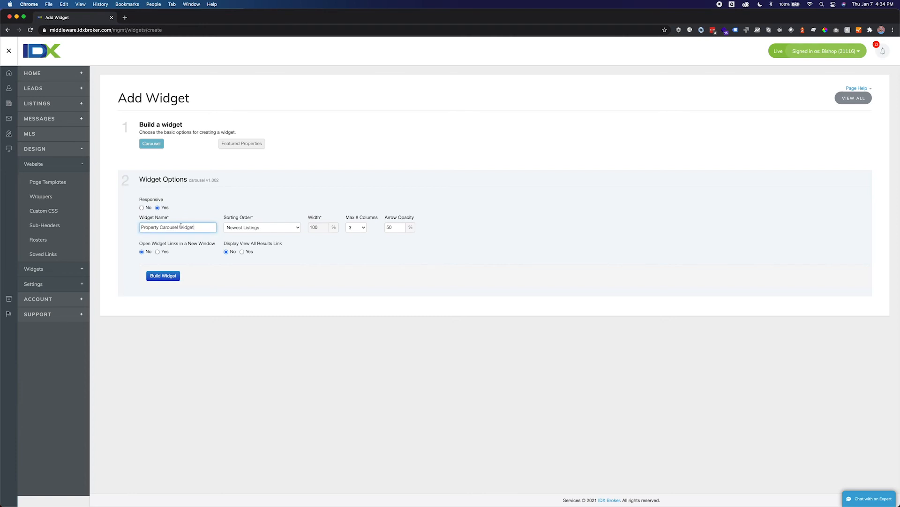
left_click(262, 227)
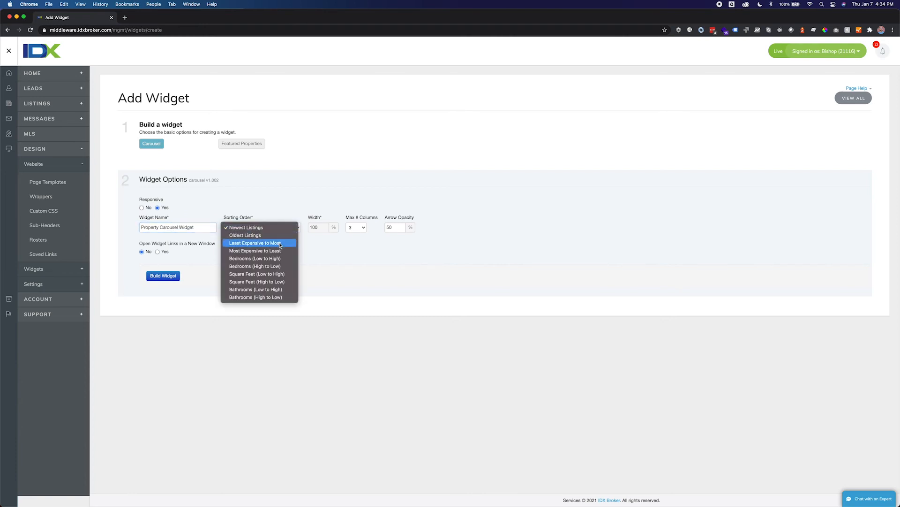
left_click(255, 242)
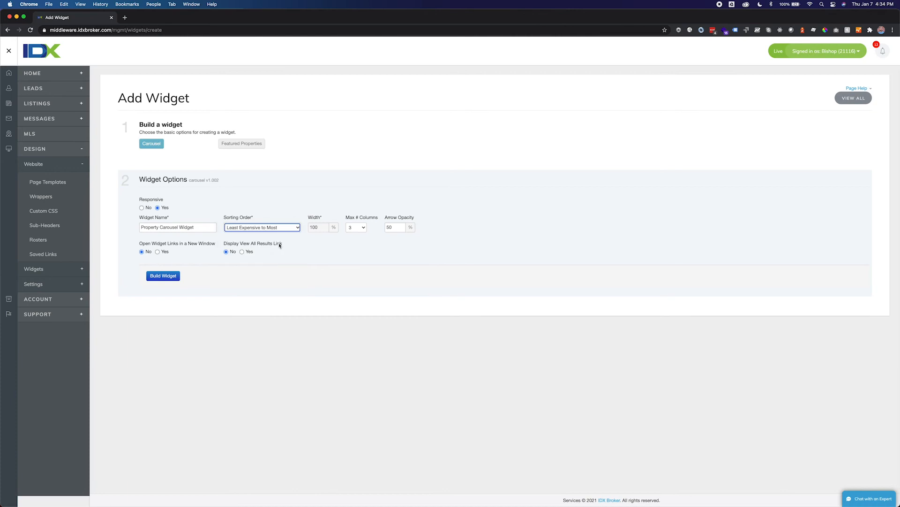
mouse_move(362, 232)
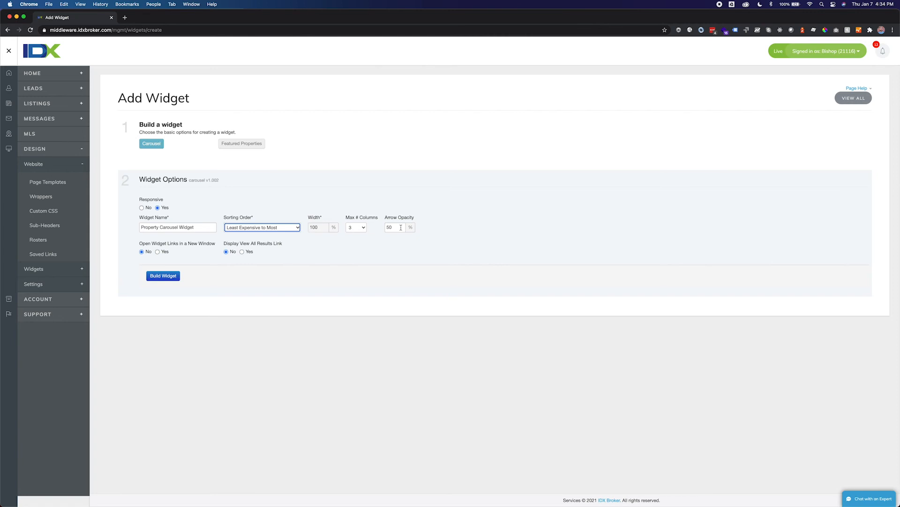
mouse_move(357, 259)
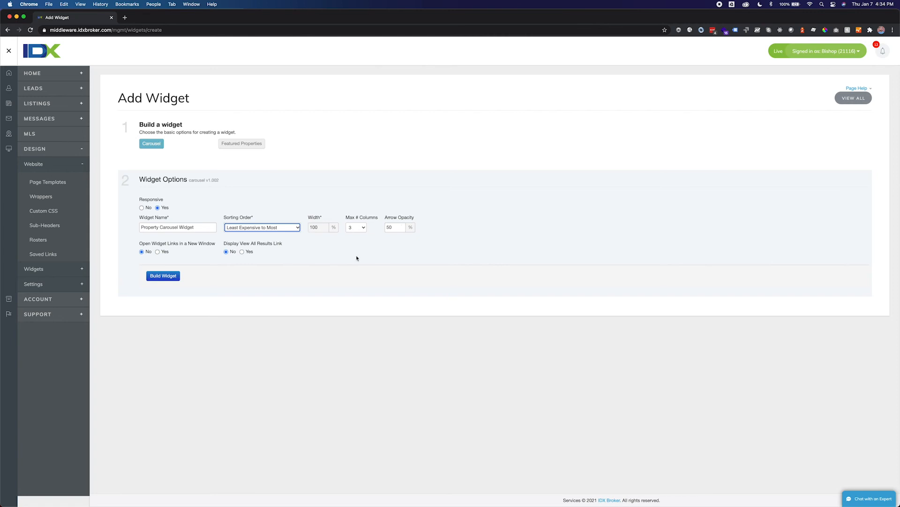
mouse_move(179, 251)
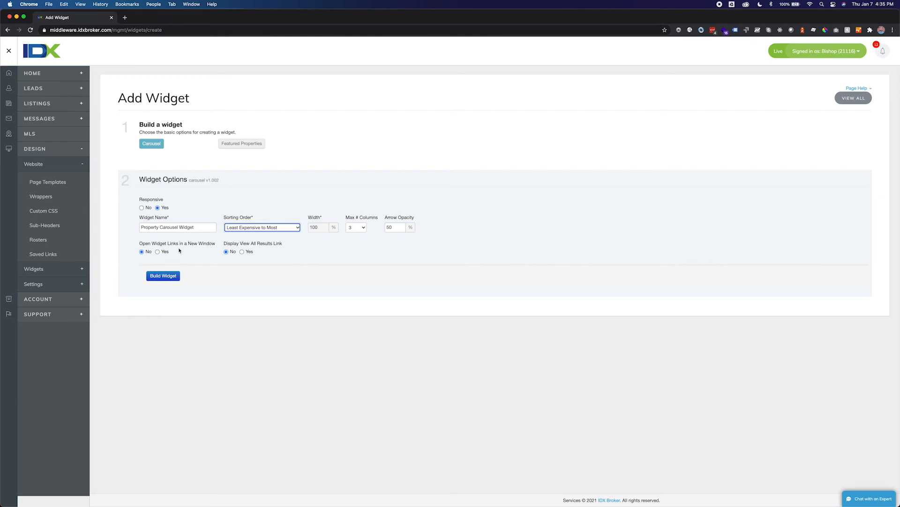
mouse_move(265, 252)
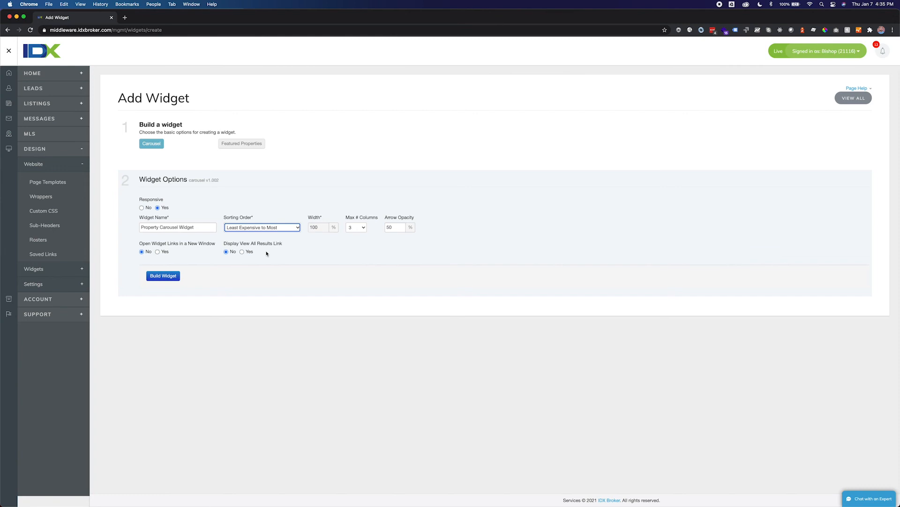
left_click(163, 275)
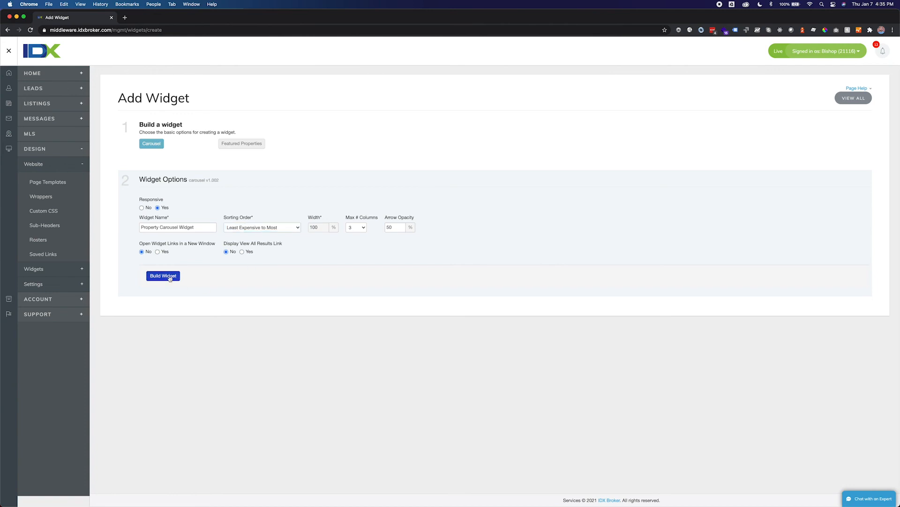
- Build the widget to get its embed code, then bring up its Edit CSS box
left_click(163, 276)
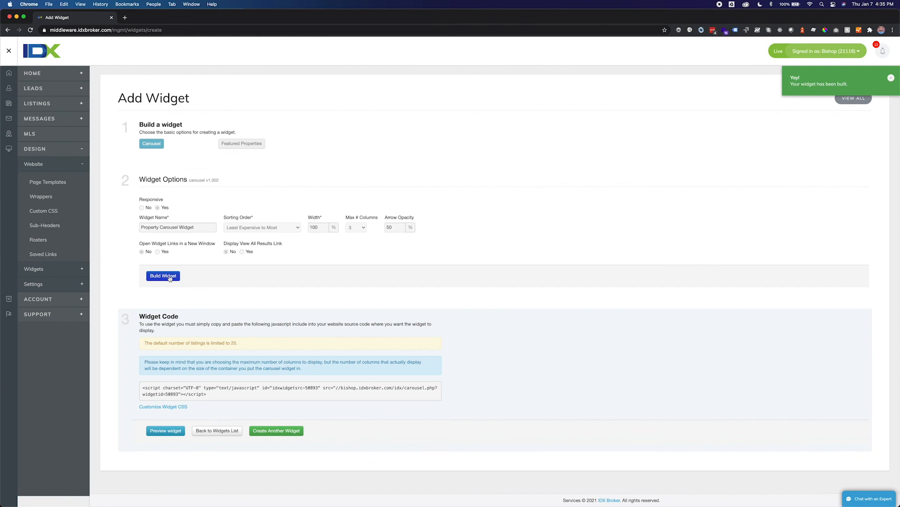
left_click(892, 78)
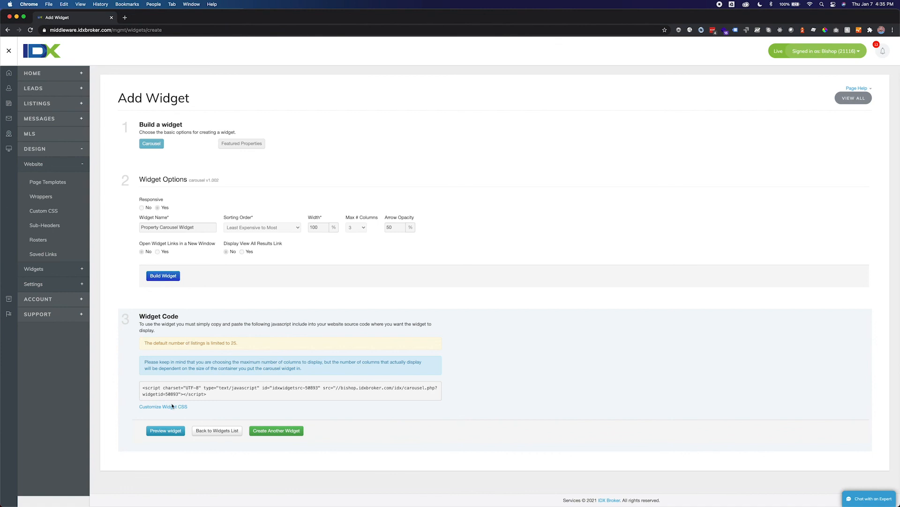
left_click(163, 406)
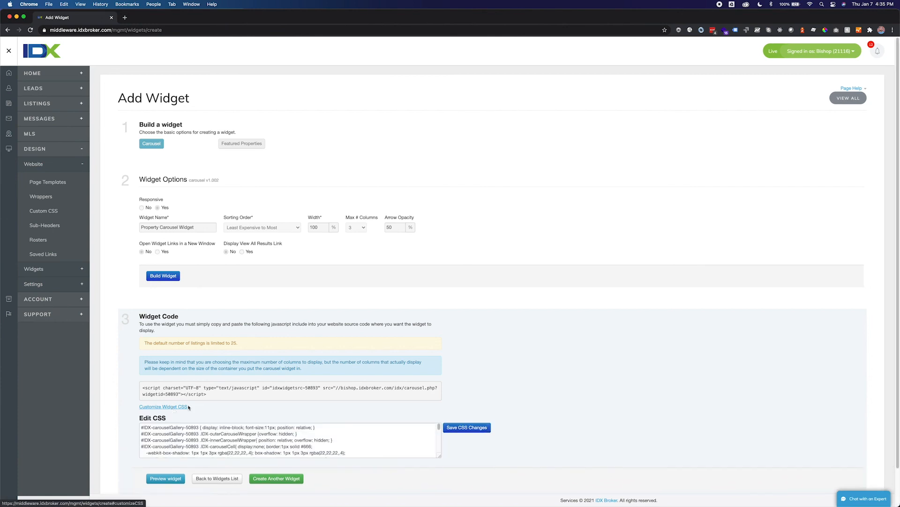